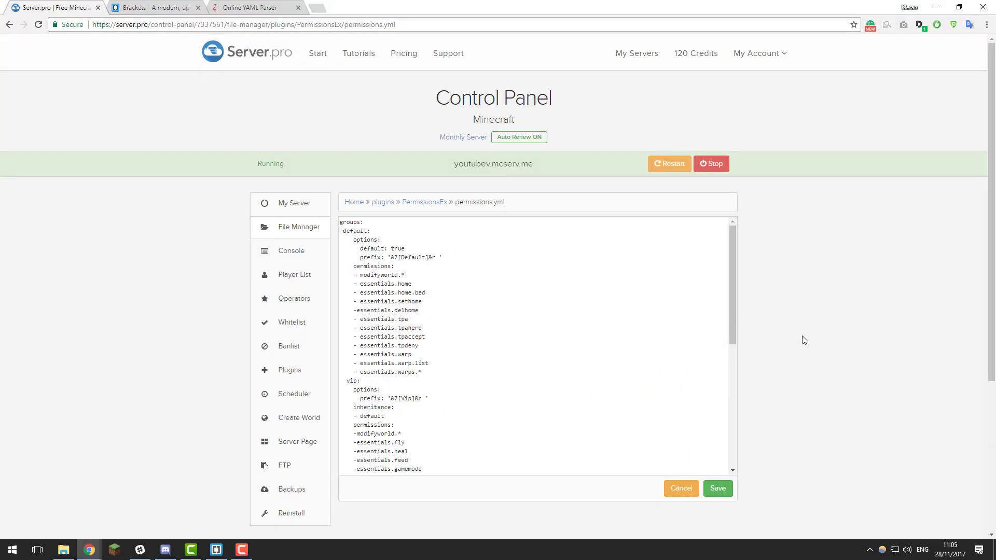
mouse_move(676, 359)
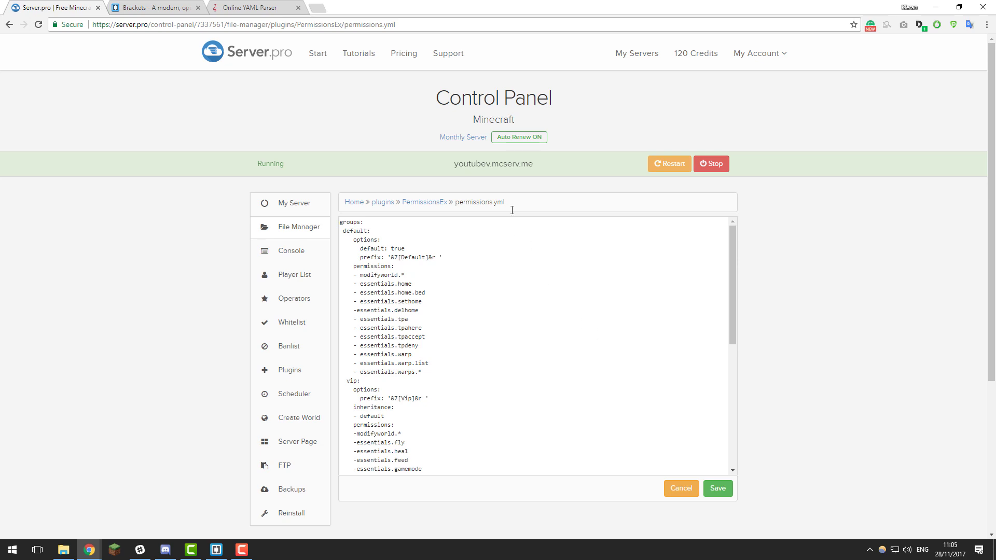
Select the yml extension in the file name and switch to the Online YAML Parser
double_click(499, 202)
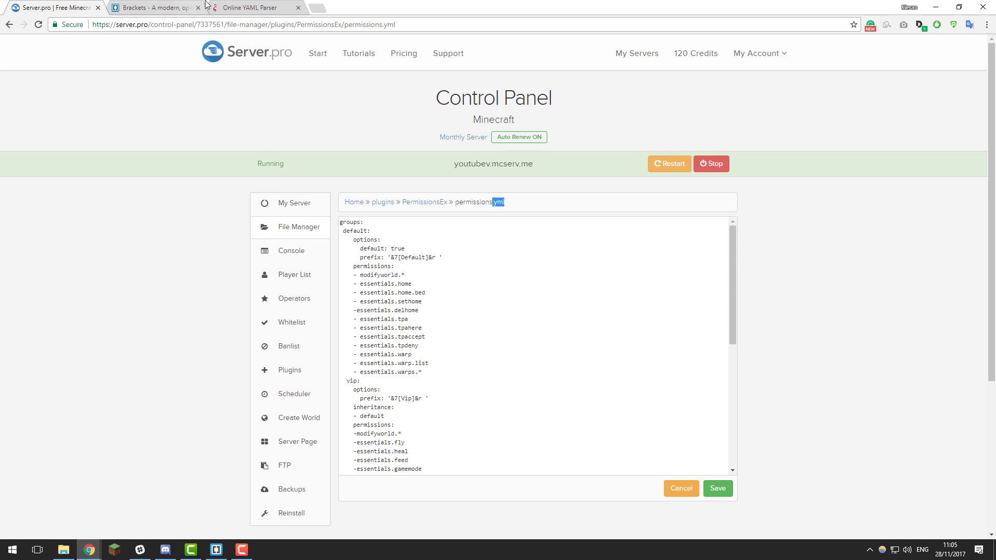
left_click(254, 7)
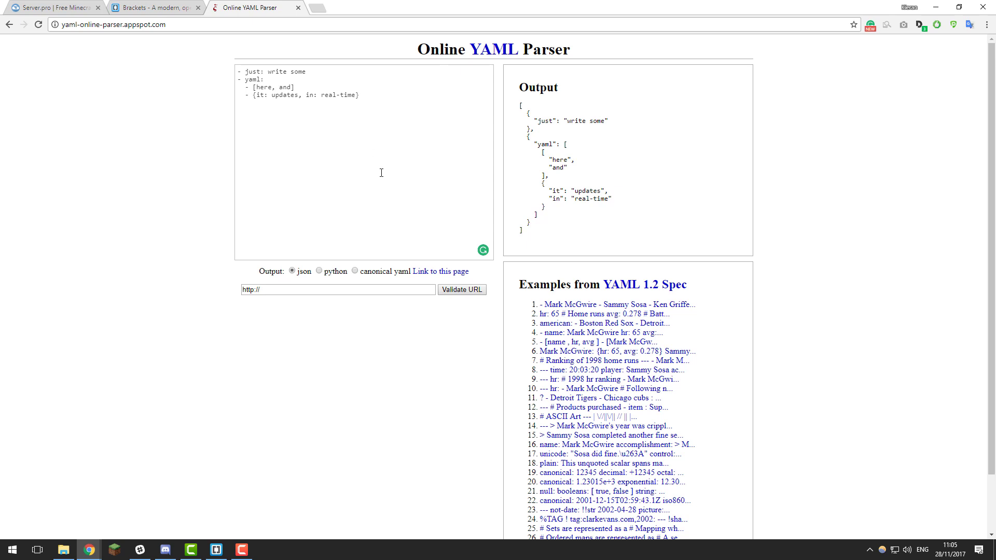
Return to the Server.pro server control panel
left_click(56, 6)
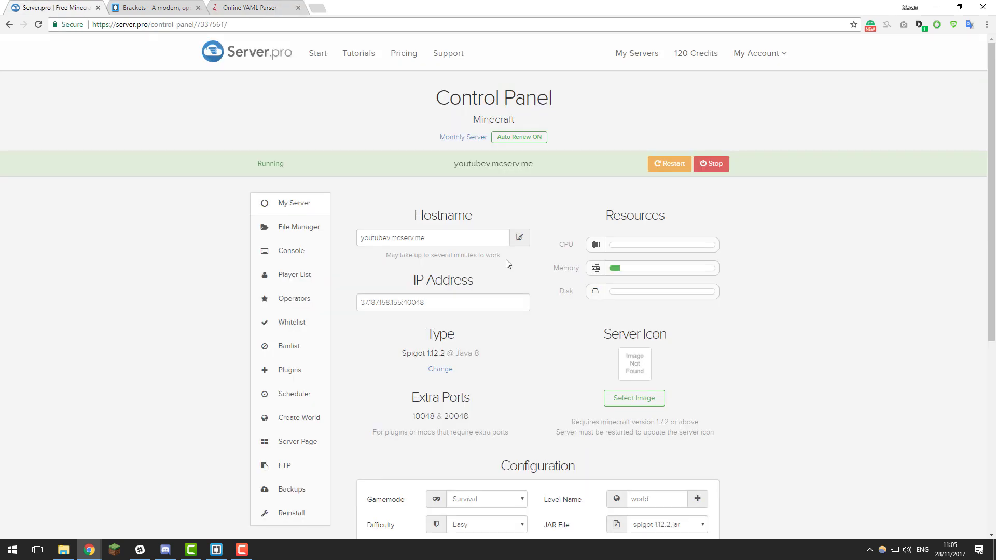
mouse_move(502, 258)
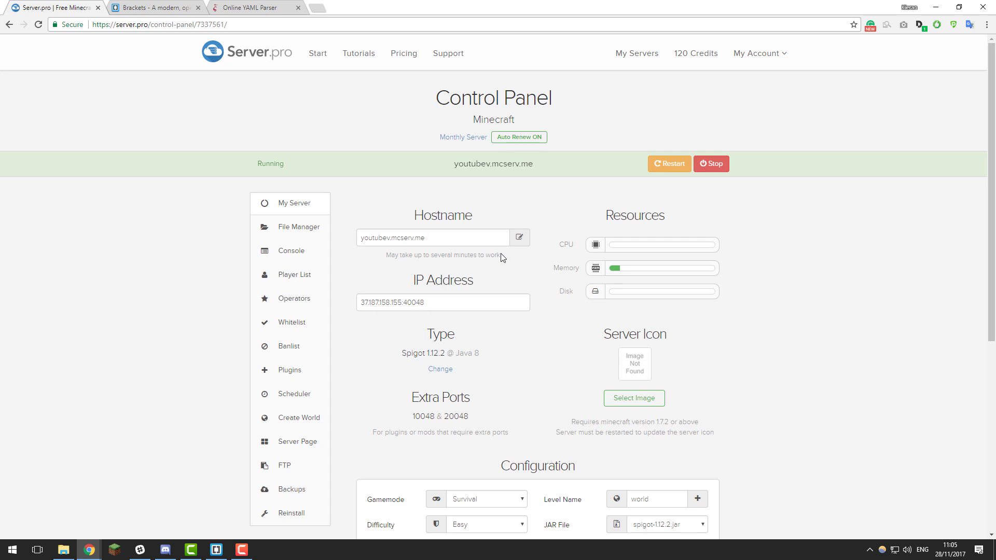
mouse_move(526, 272)
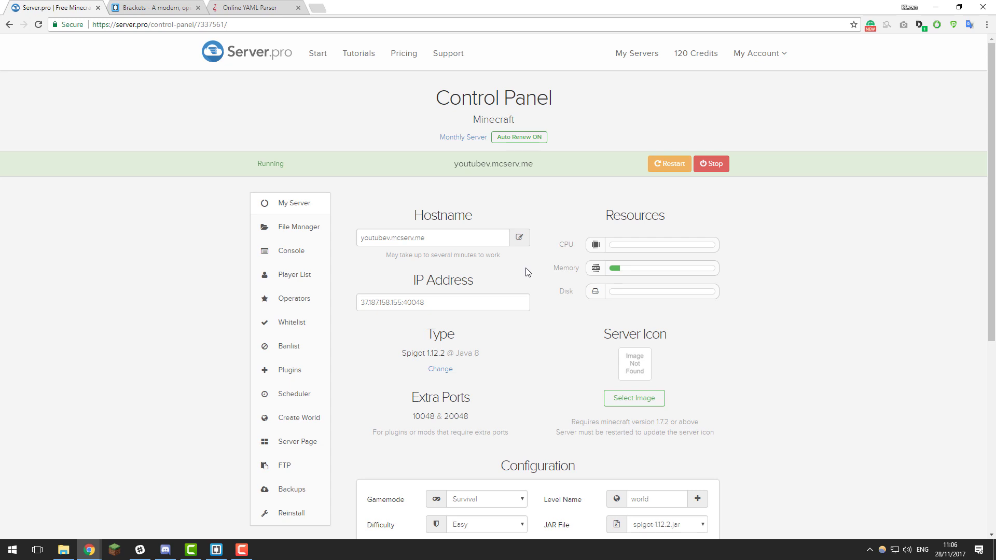
mouse_move(516, 290)
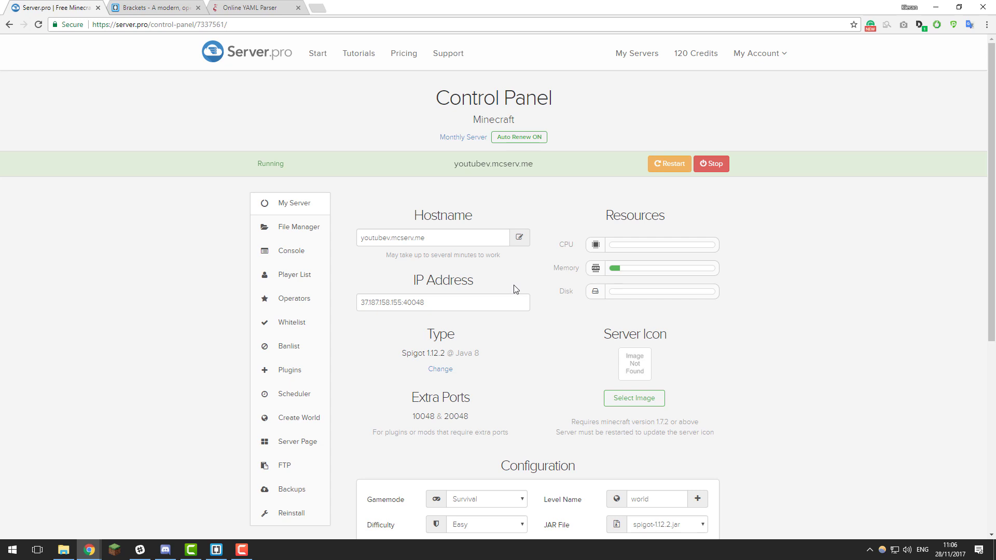
mouse_move(506, 311)
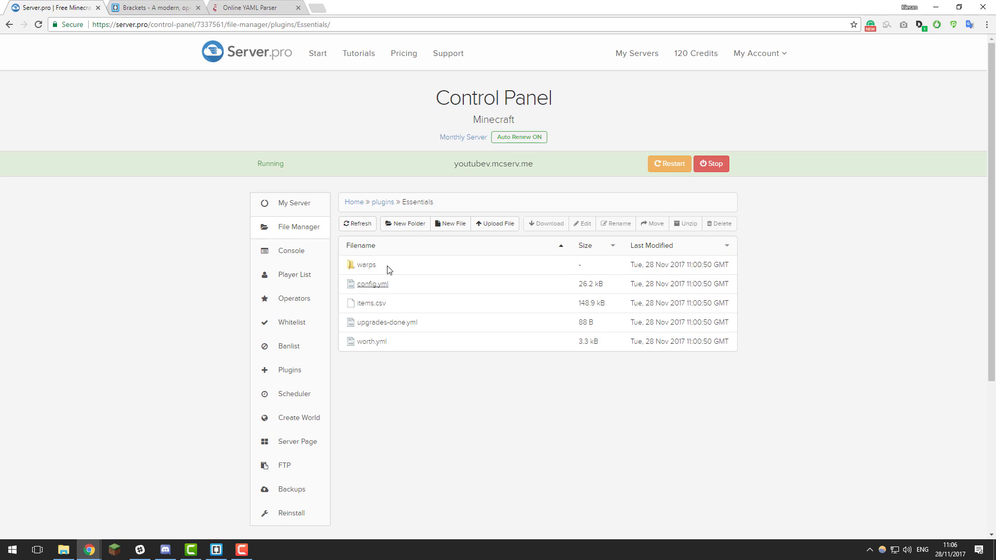
Navigate to PermissionsEx permissions.yml and scroll through its group permissions
left_click(383, 202)
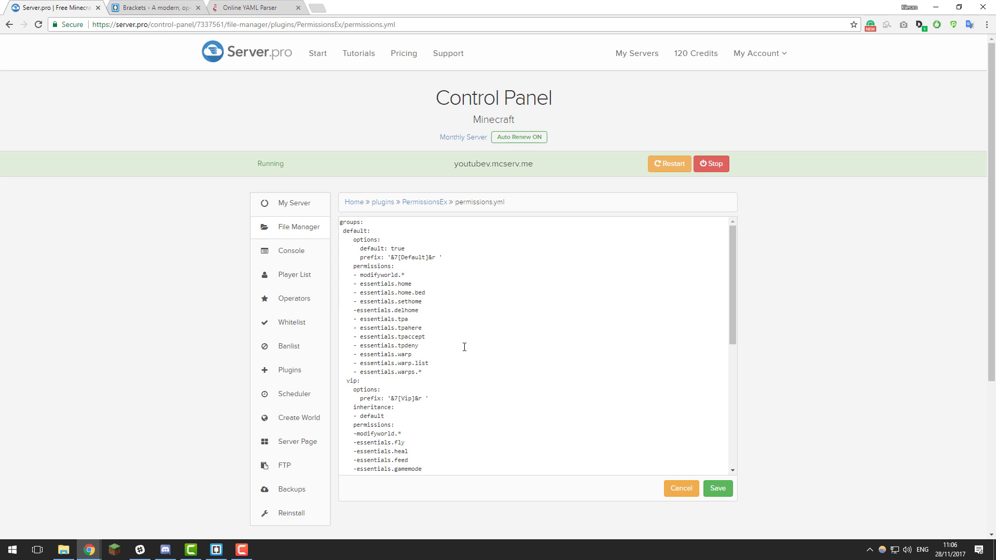
mouse_move(484, 265)
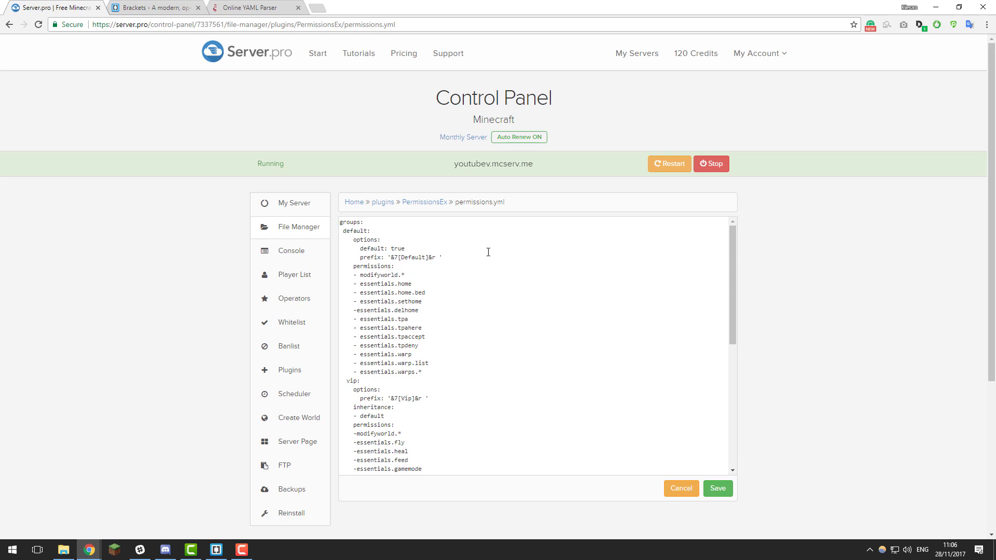
mouse_move(481, 254)
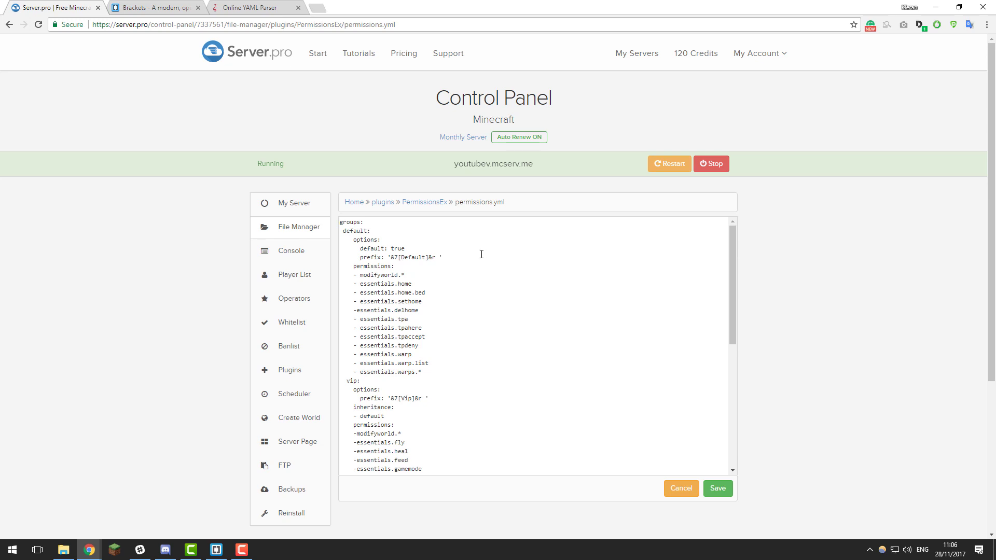
scroll("down", 3)
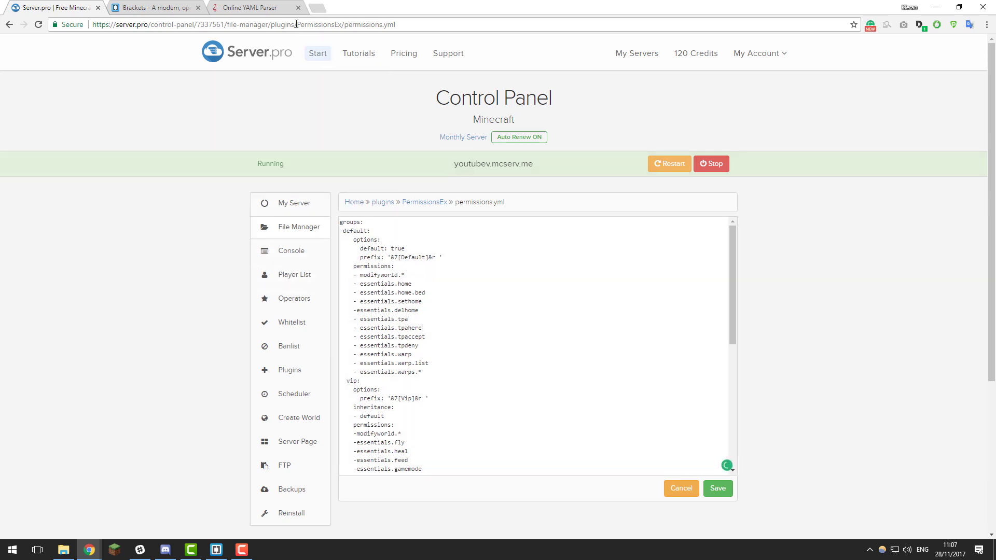
Select the full permissions.yml text in the Server.pro editor
left_click(254, 7)
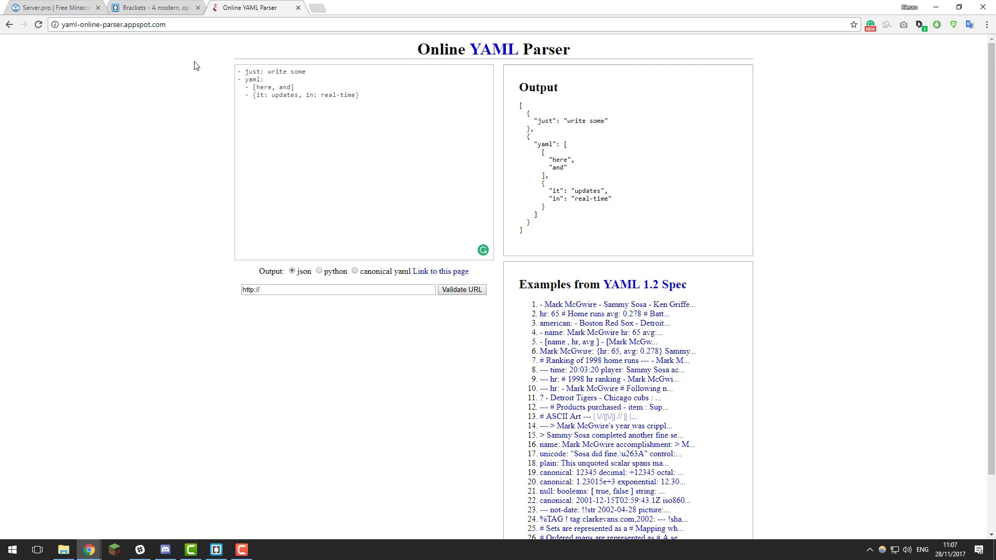
left_click(54, 7)
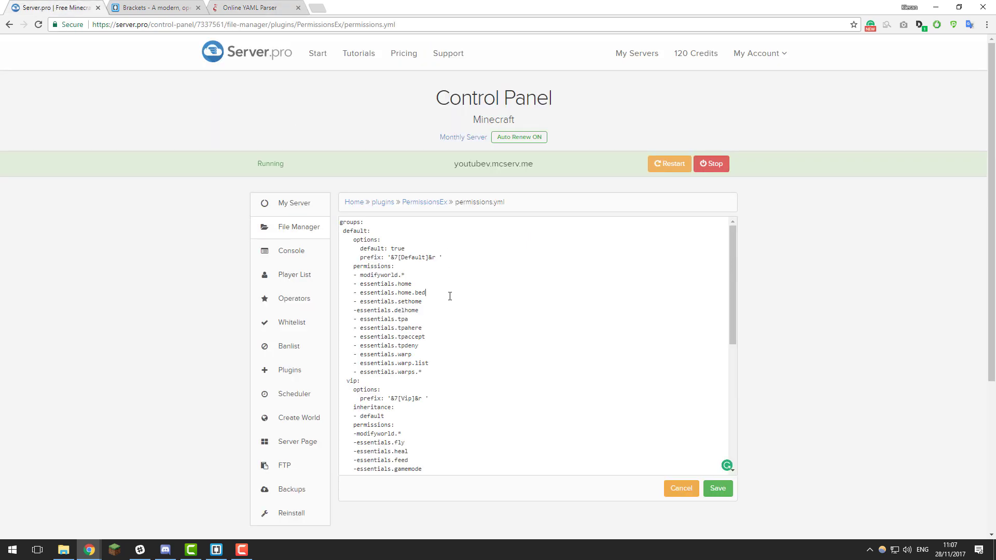
left_click_drag(345, 221, 372, 231)
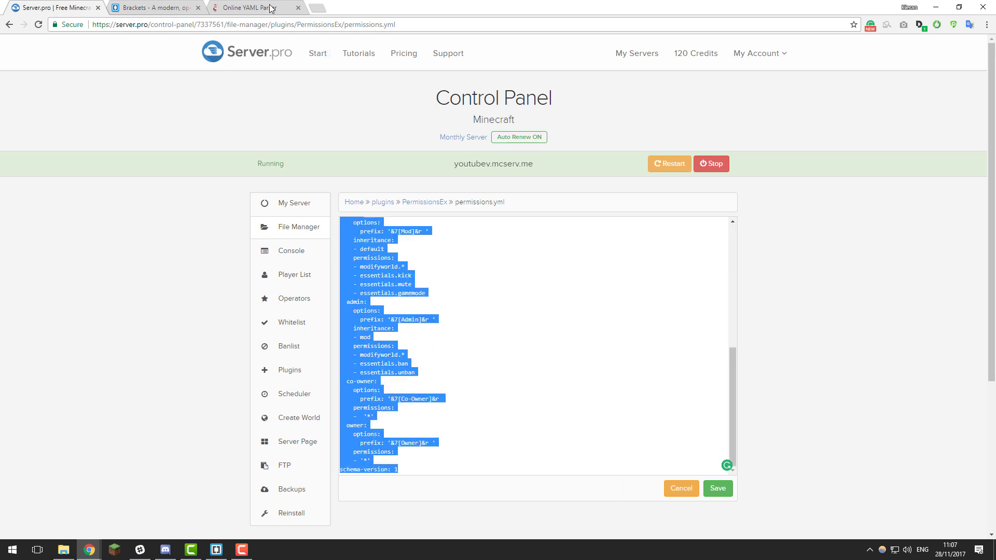
Replace the parser's sample text with the pasted permissions.yml and select it all
left_click(254, 7)
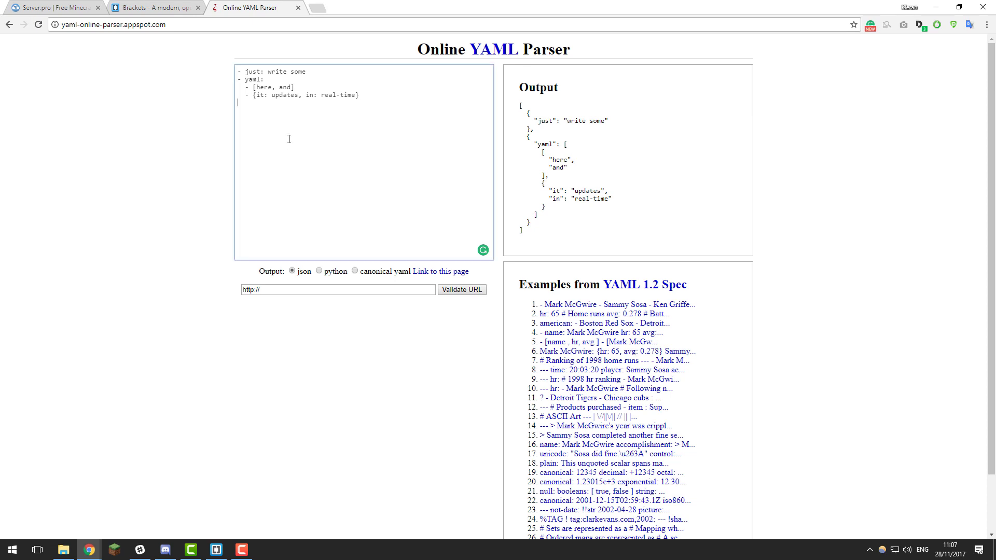
key("ctrl+a")
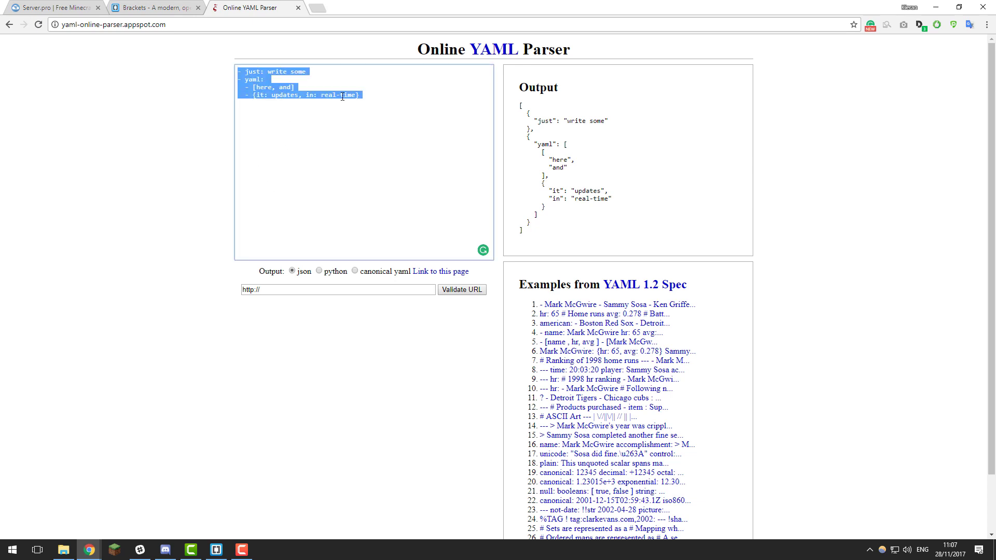
key("Delete")
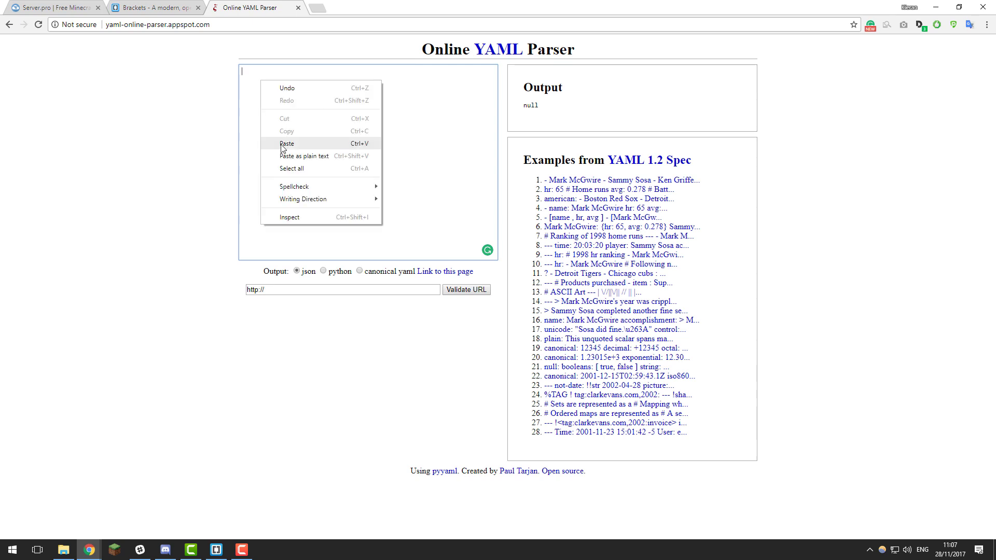
left_click(287, 144)
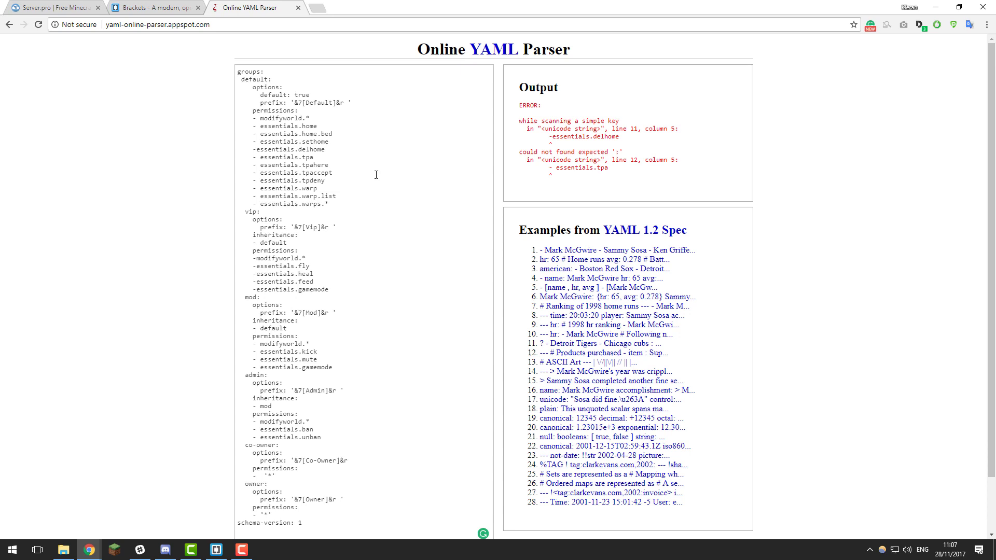
key("ctrl+a")
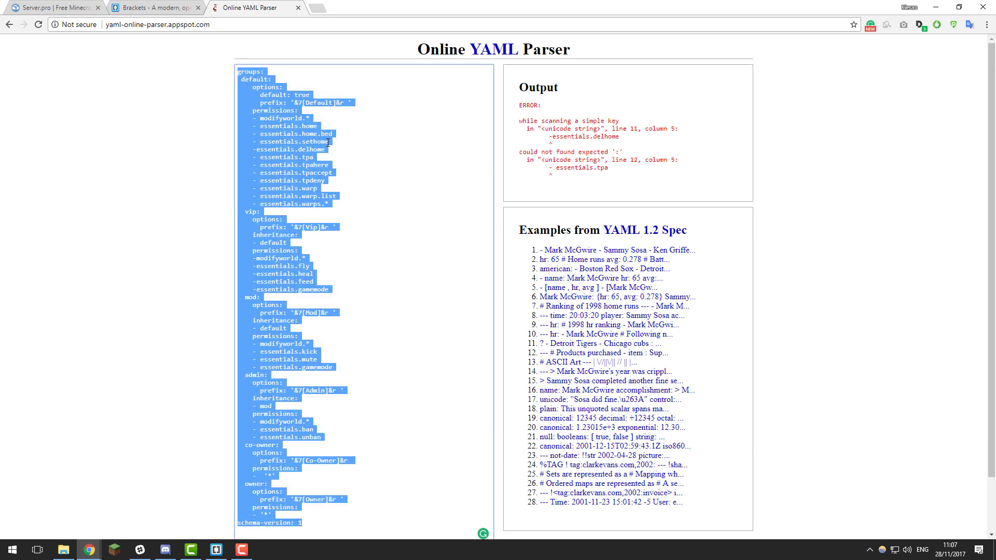
Bring up Brackets and the Brackets download site, then return to the parser
left_click(215, 550)
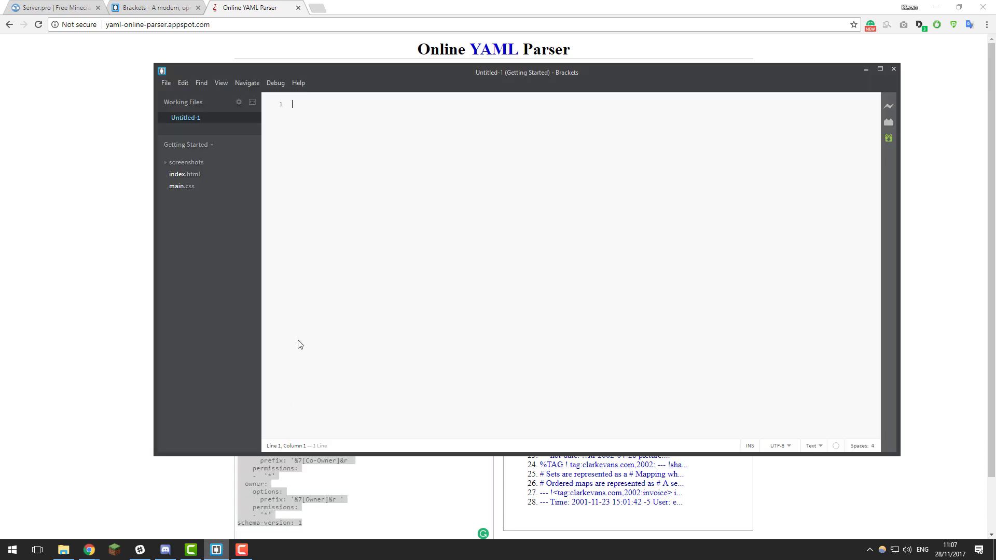
right_click(300, 343)
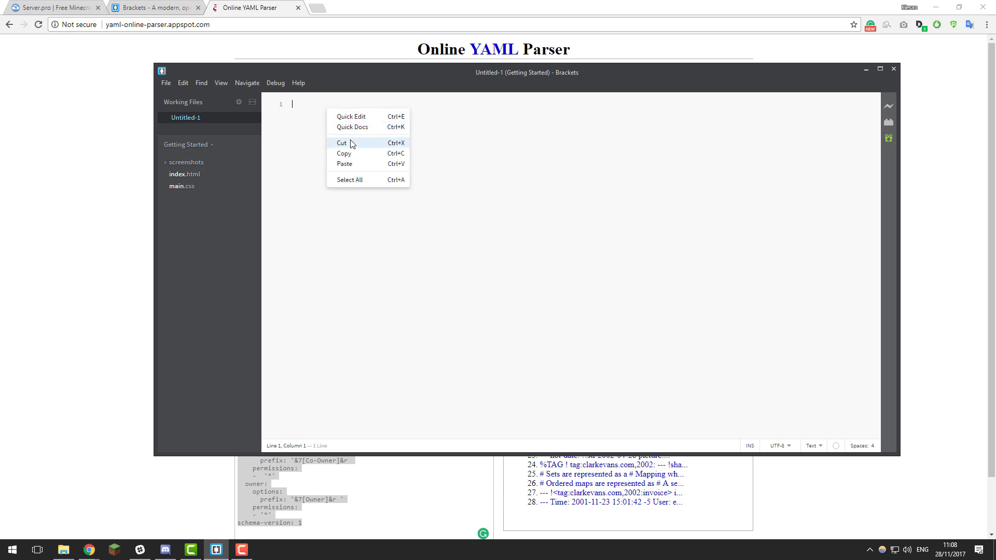
left_click(153, 7)
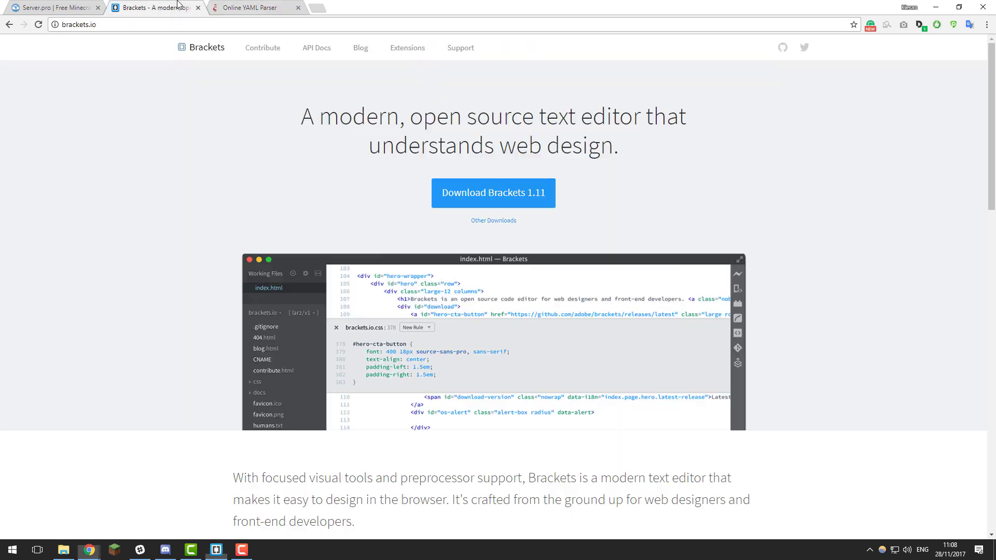
mouse_move(293, 254)
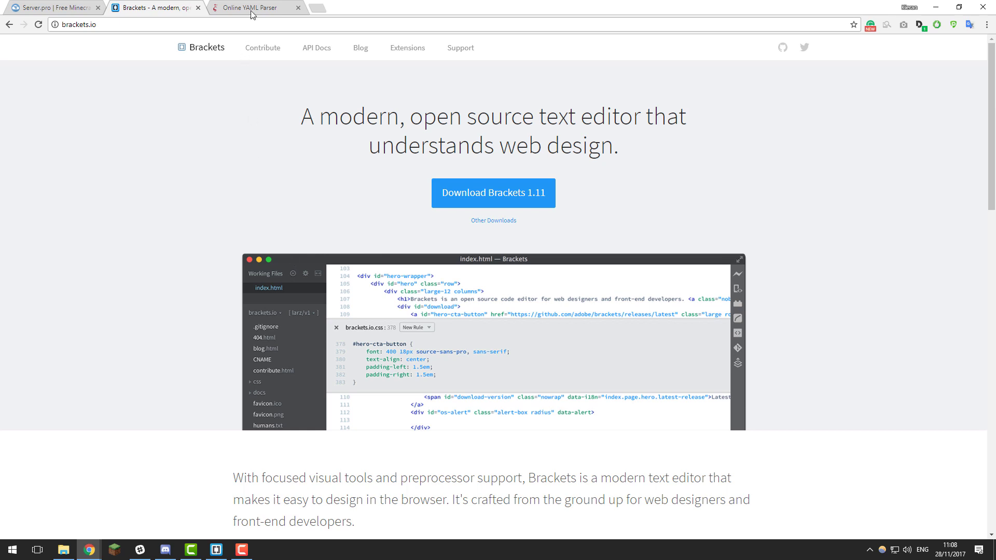
left_click(254, 6)
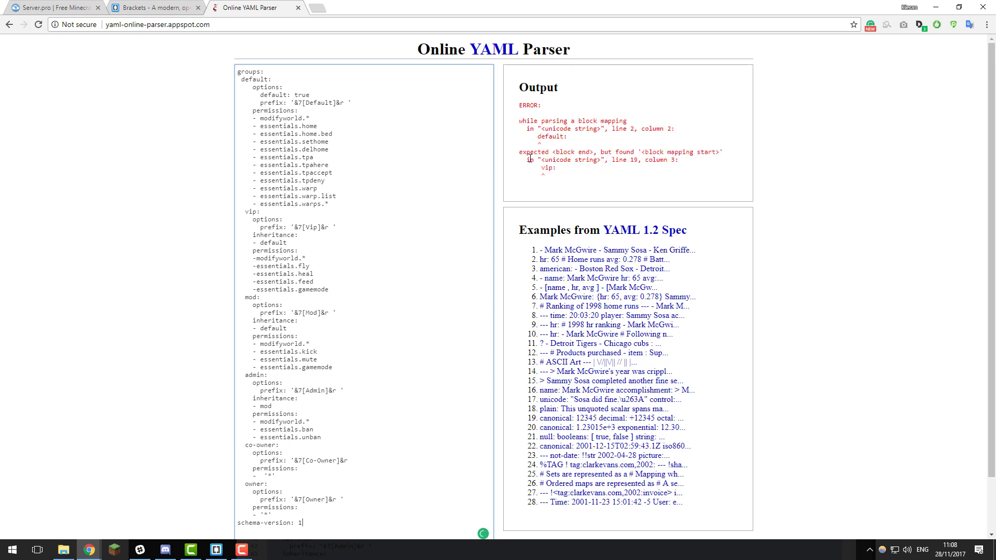
mouse_move(562, 156)
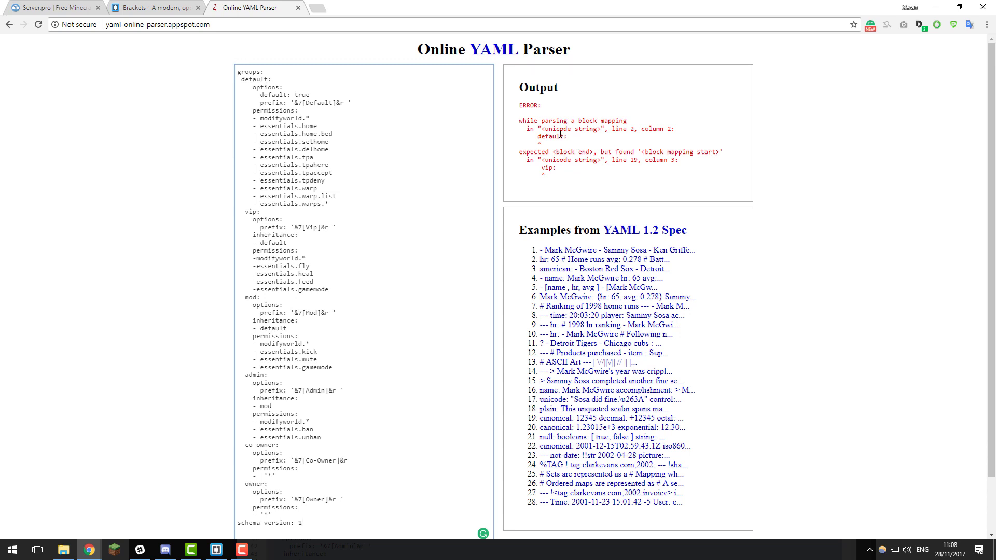
mouse_move(232, 495)
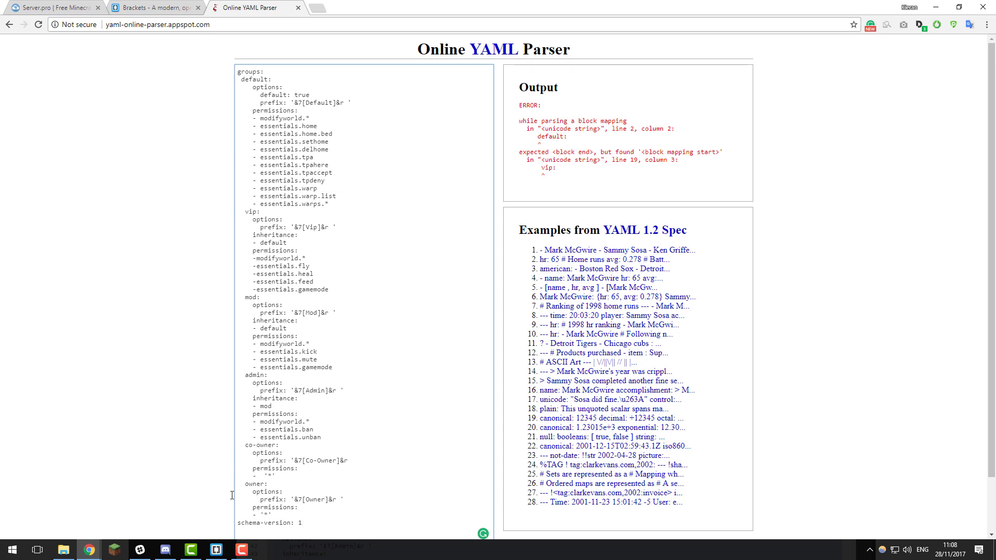
Fix default indentation, vip dash spacing and the owner '*' entry until the YAML validates
left_click(216, 550)
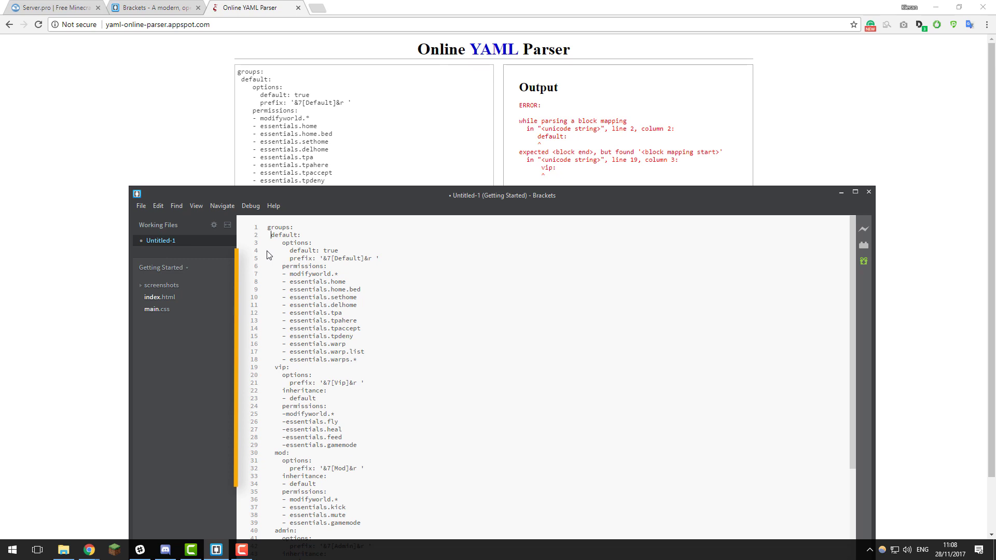
key("ctrl+a")
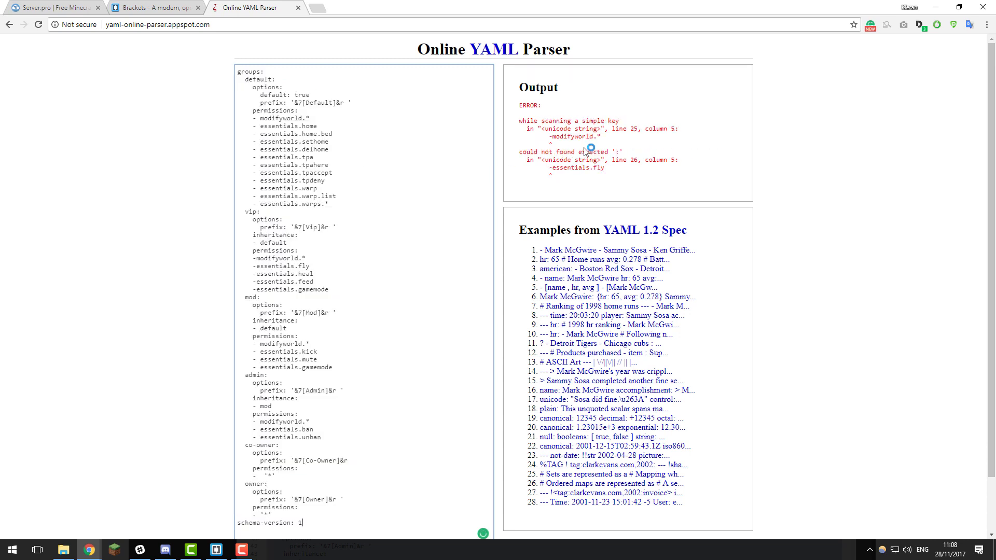
mouse_move(601, 141)
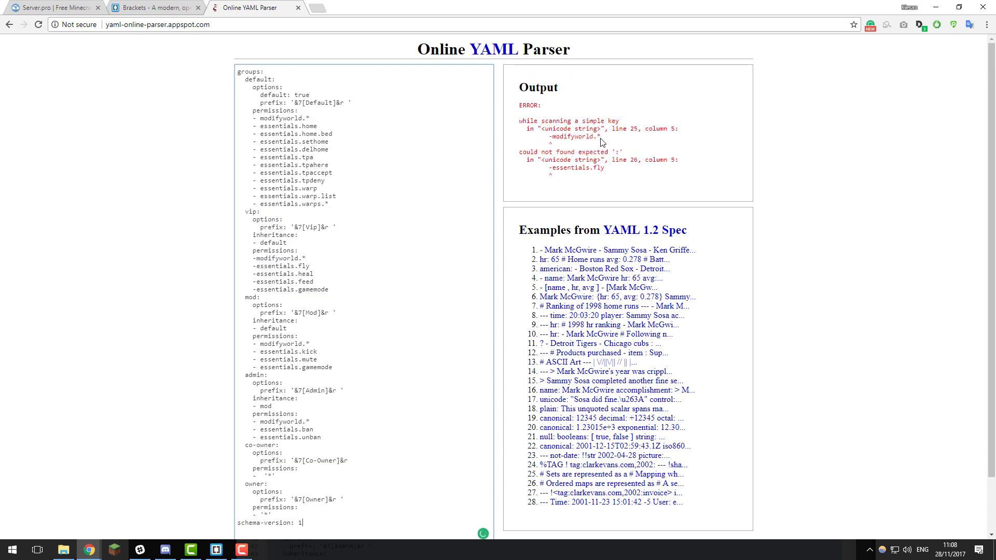
left_click(215, 550)
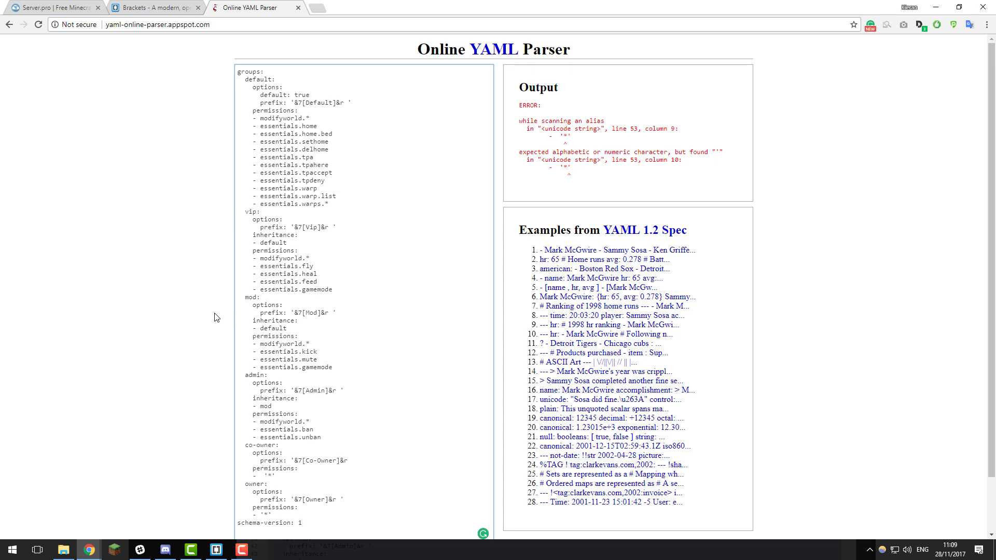
left_click(300, 523)
type(" '")
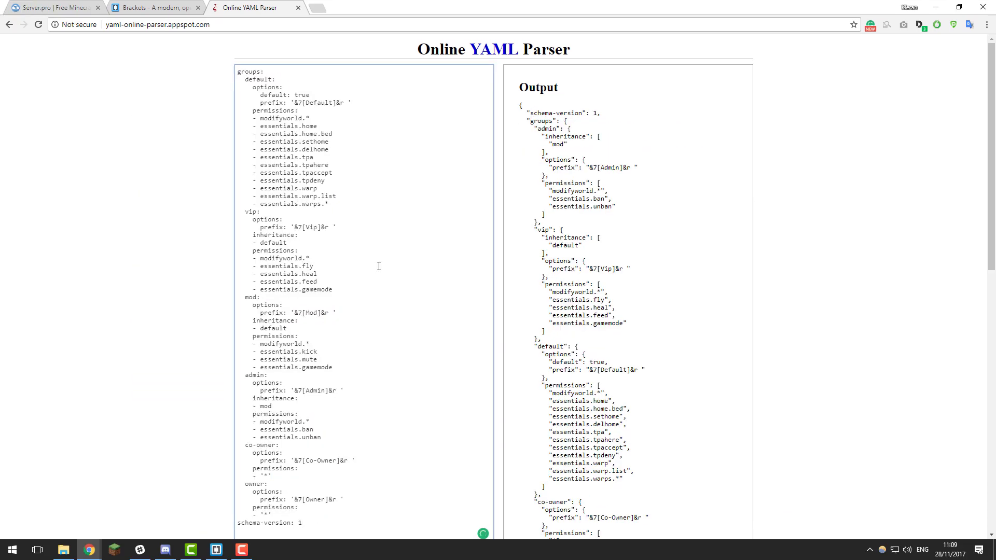
mouse_move(406, 258)
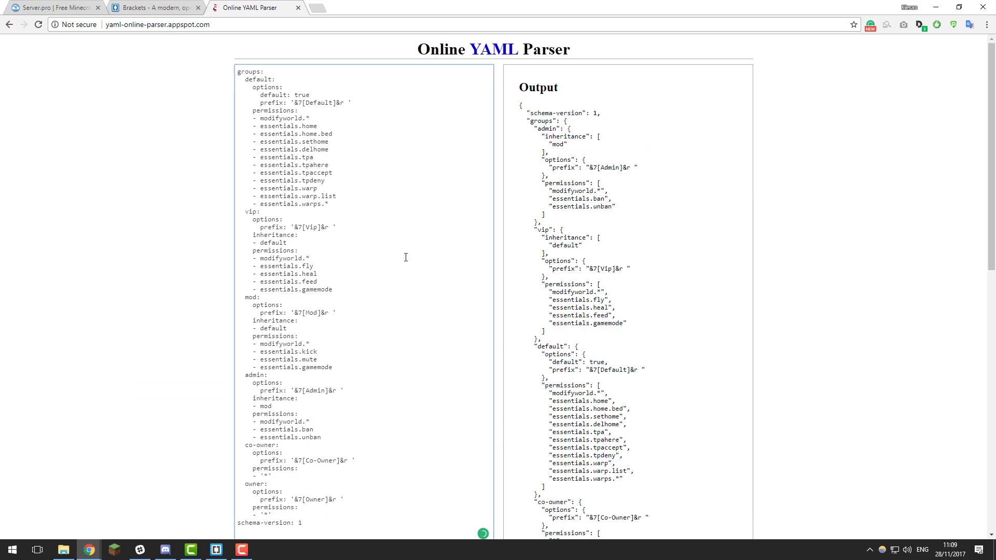
Scroll through the error-free JSON output in the parser
scroll("down", 3)
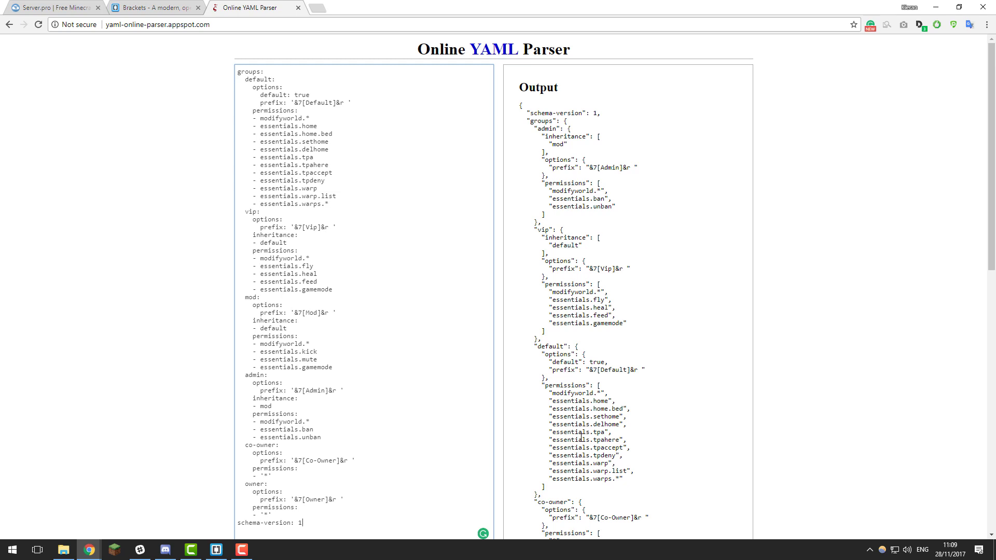
scroll("down", 3)
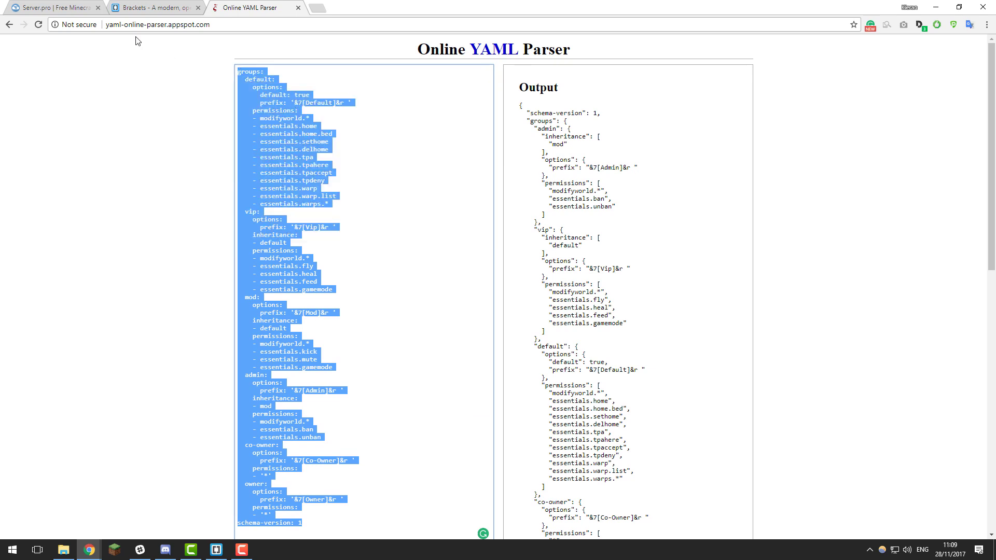
Replace permissions.yml contents with the corrected YAML and save it
left_click(54, 7)
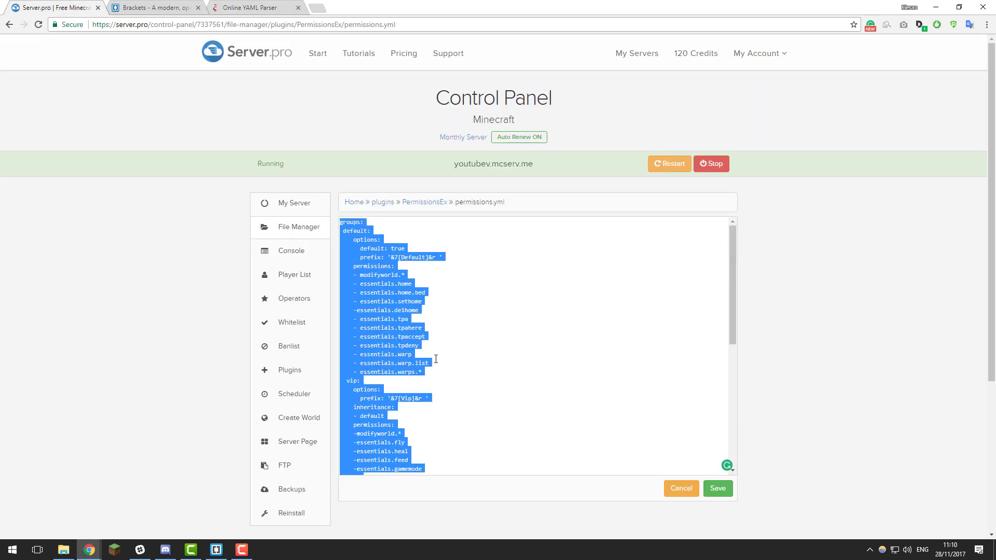
key("Delete")
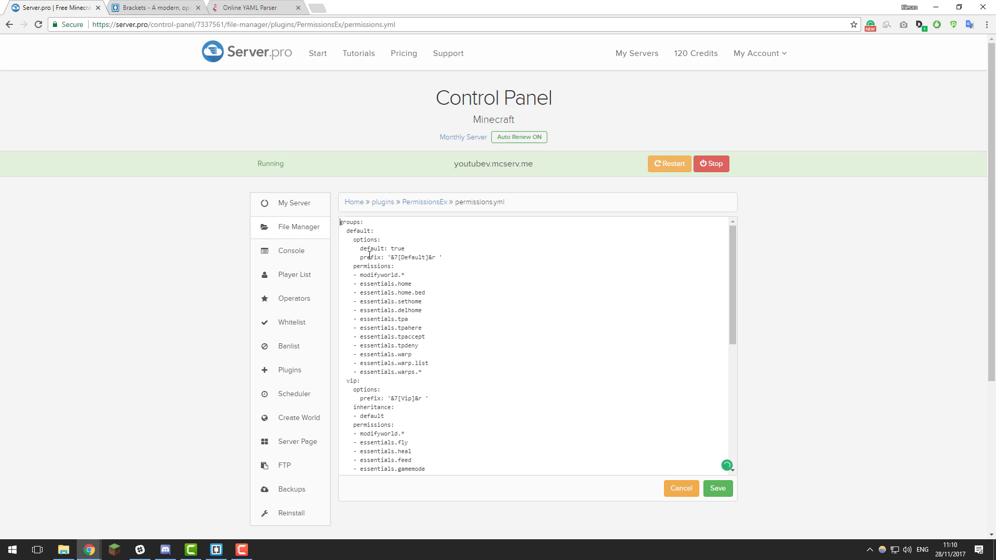
scroll("down", 3)
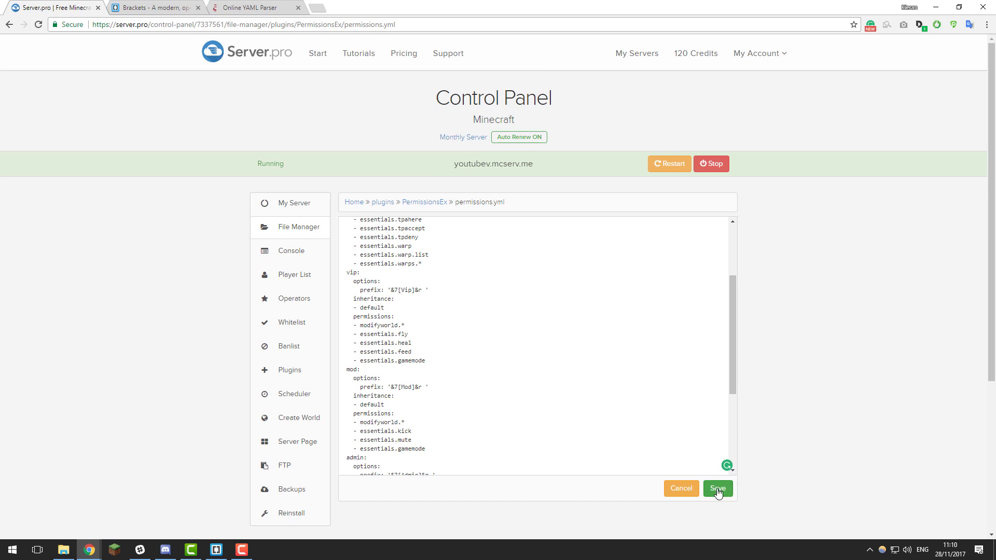
left_click(718, 489)
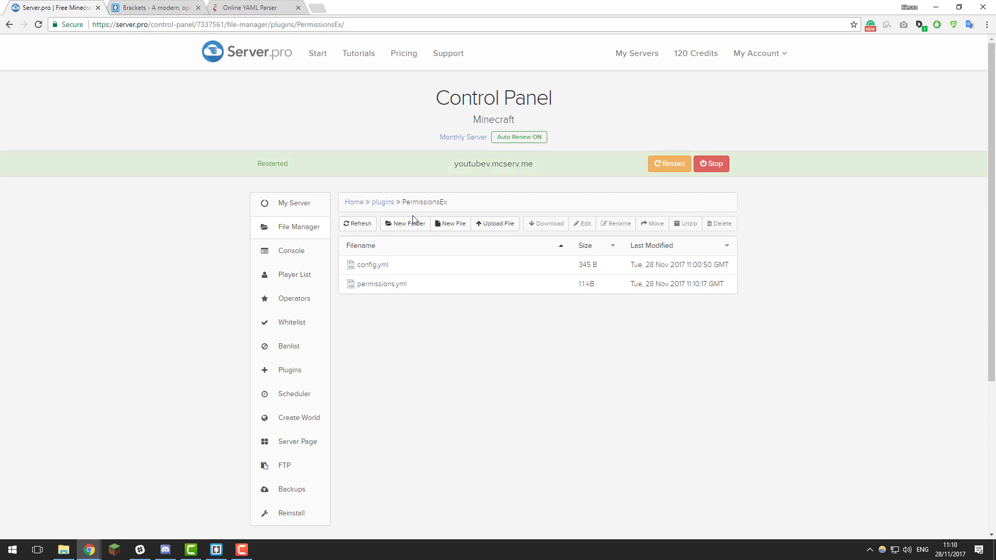
Show the Online YAML Parser with the corrected YAML and valid JSON output
left_click(254, 7)
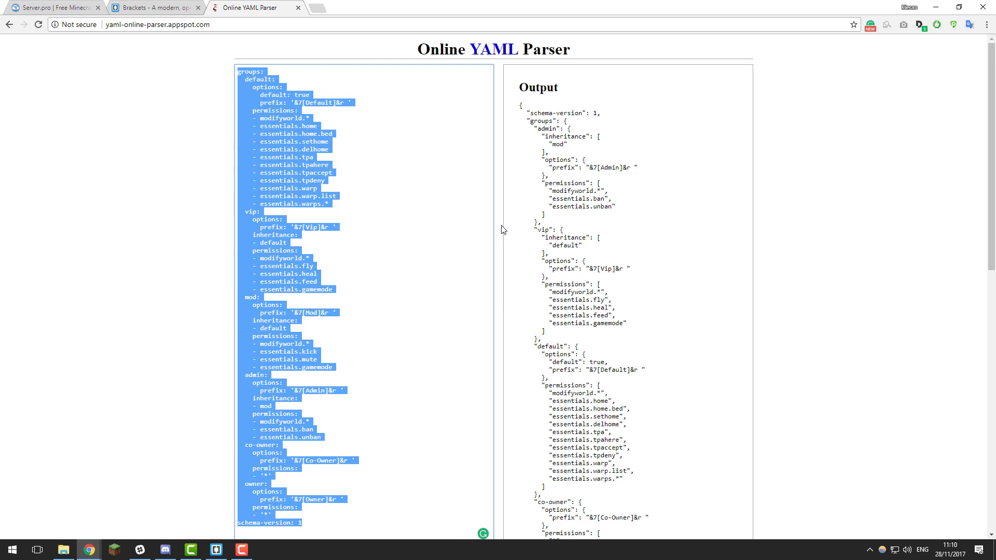
mouse_move(502, 226)
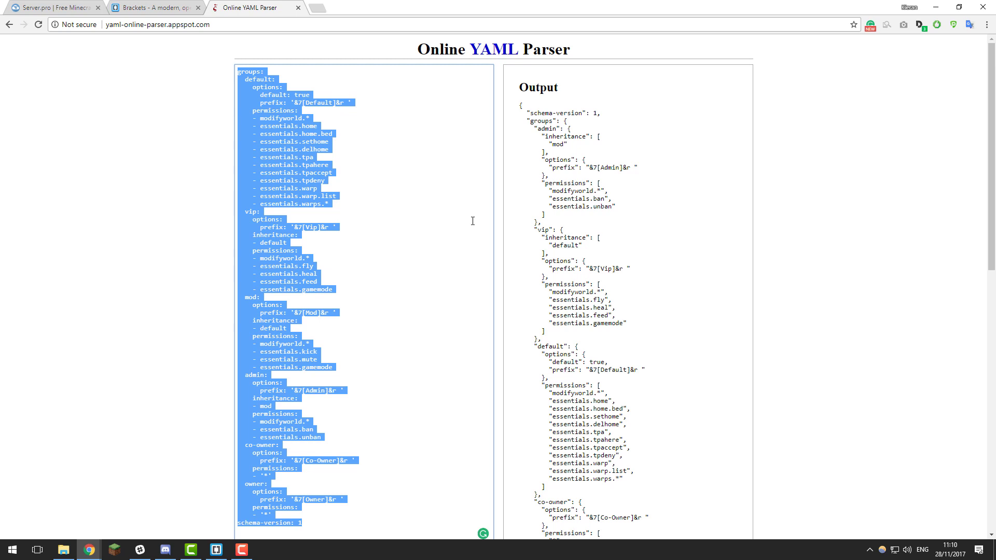
mouse_move(583, 229)
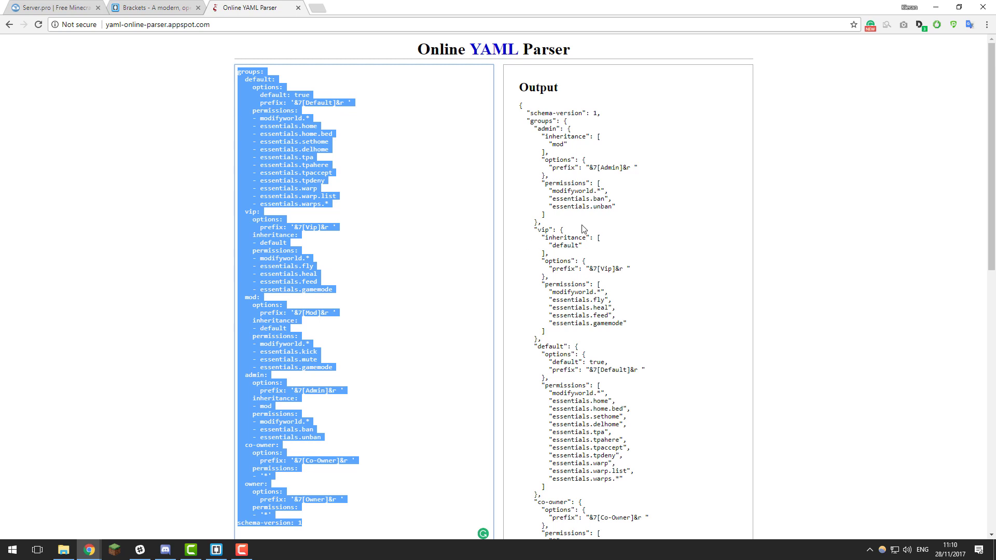
mouse_move(578, 259)
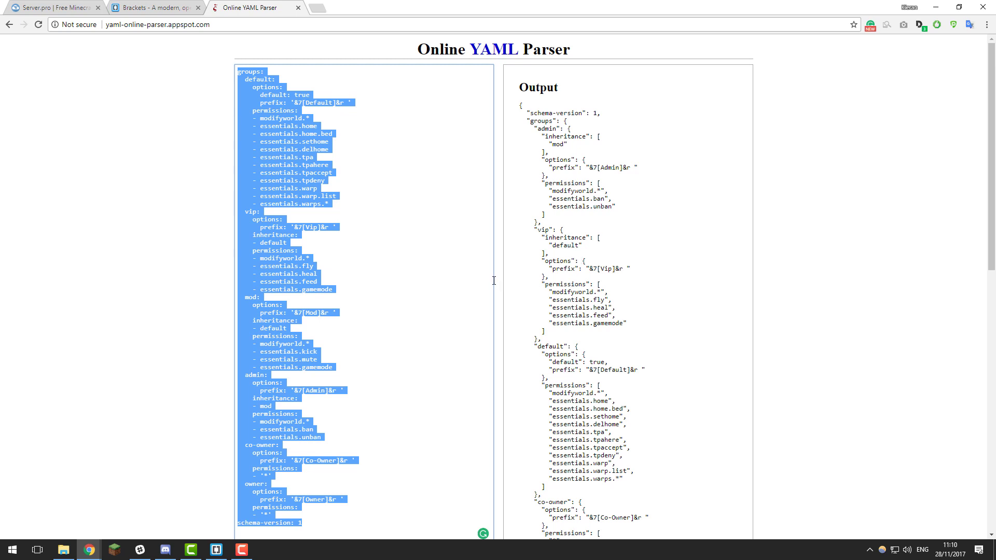
Open the Server.pro Support page and publish the YAML as a new Pastebin paste
left_click(54, 6)
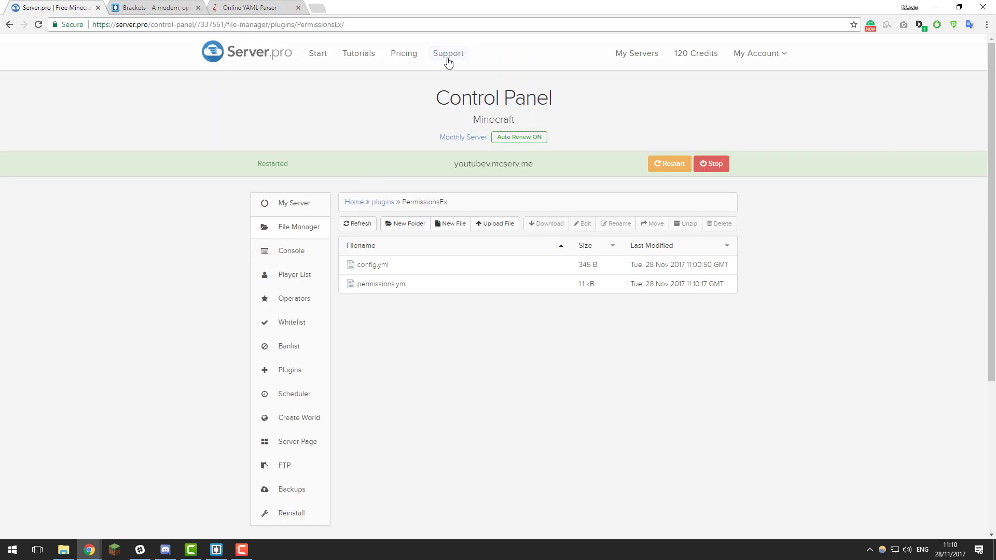
left_click(448, 54)
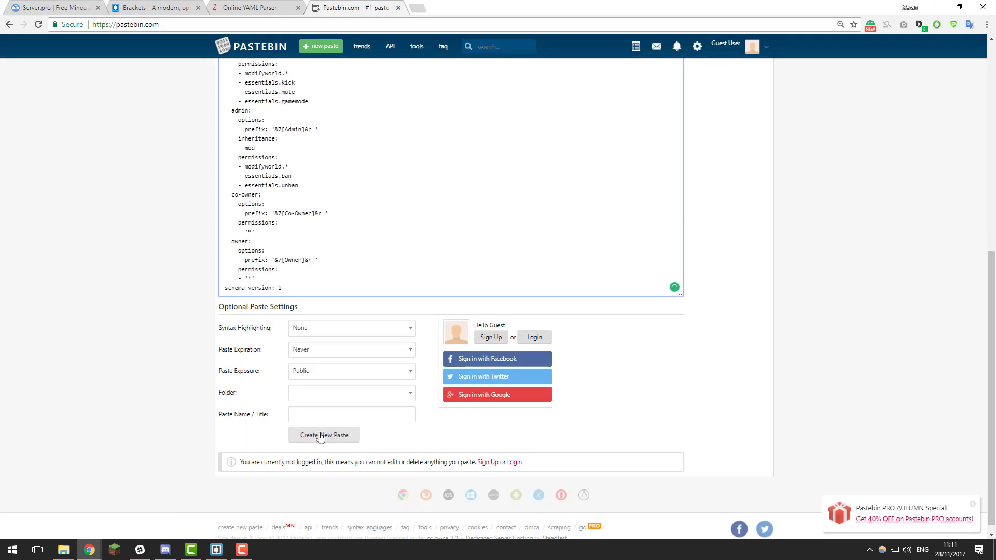
left_click(323, 436)
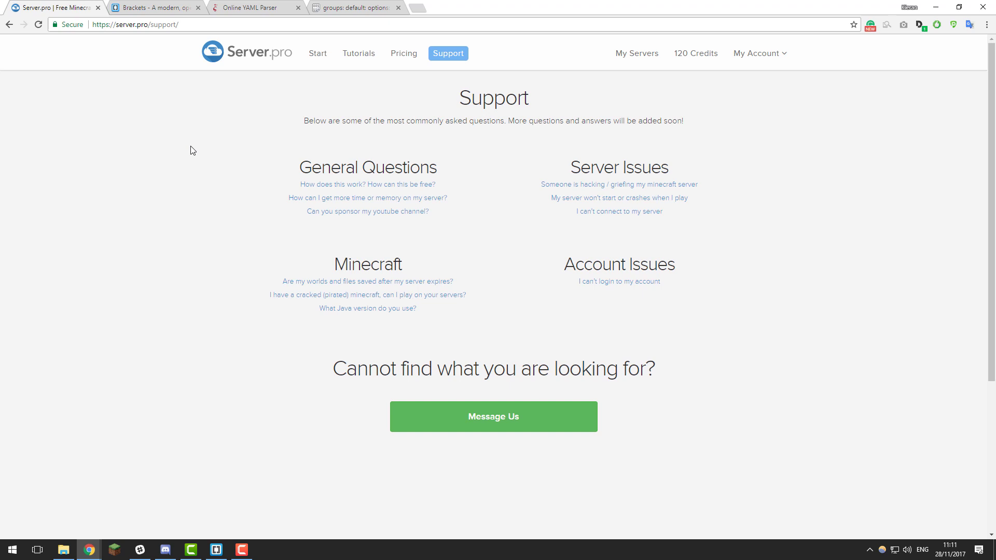
mouse_move(294, 171)
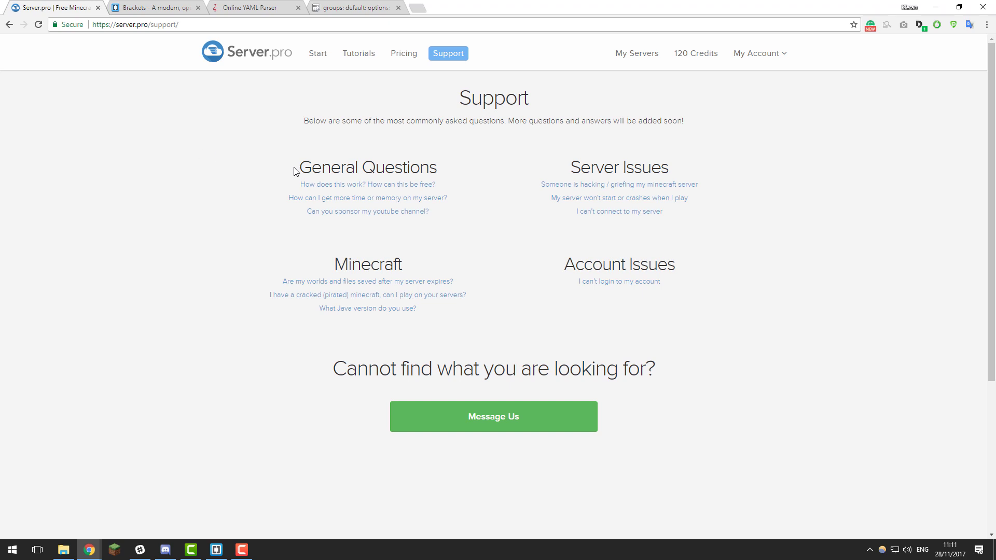
mouse_move(299, 157)
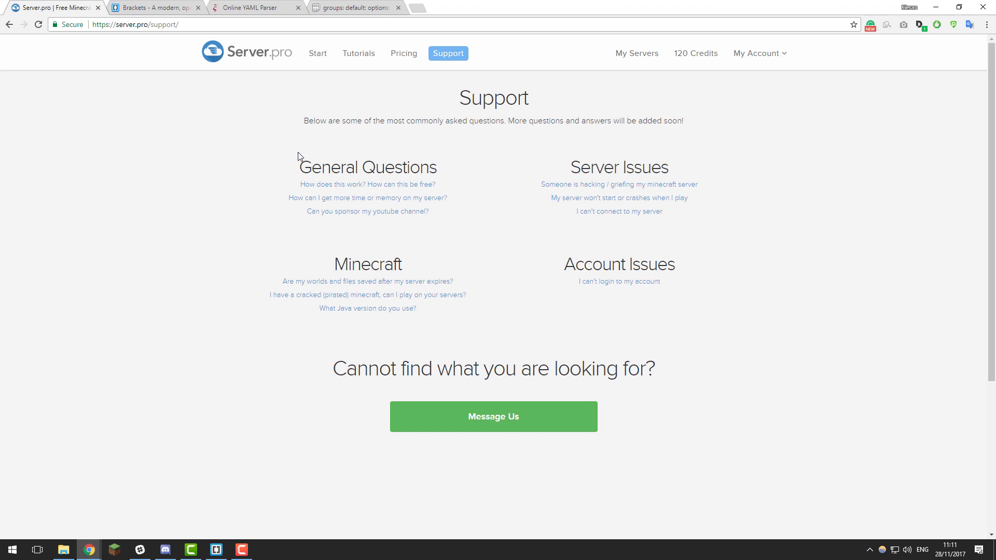
mouse_move(432, 137)
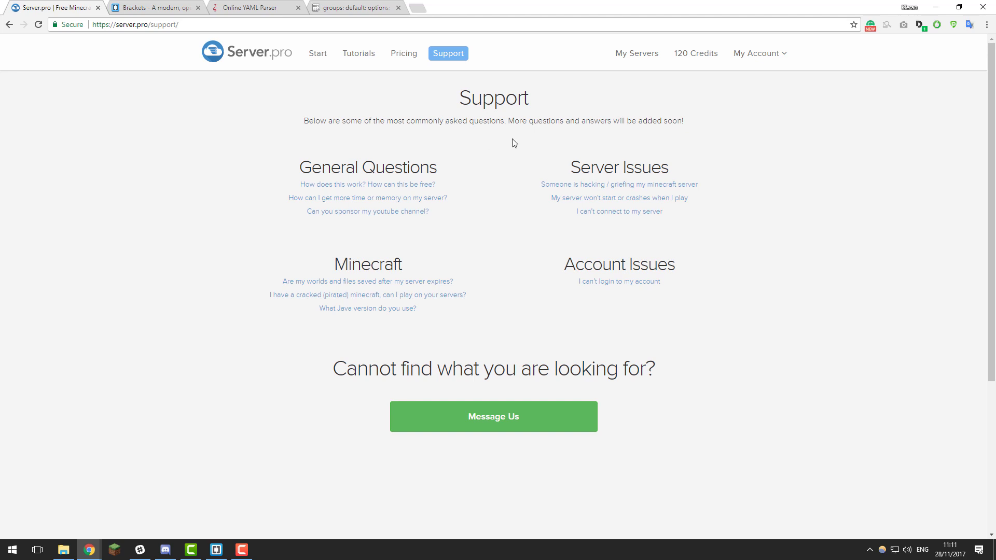
mouse_move(515, 113)
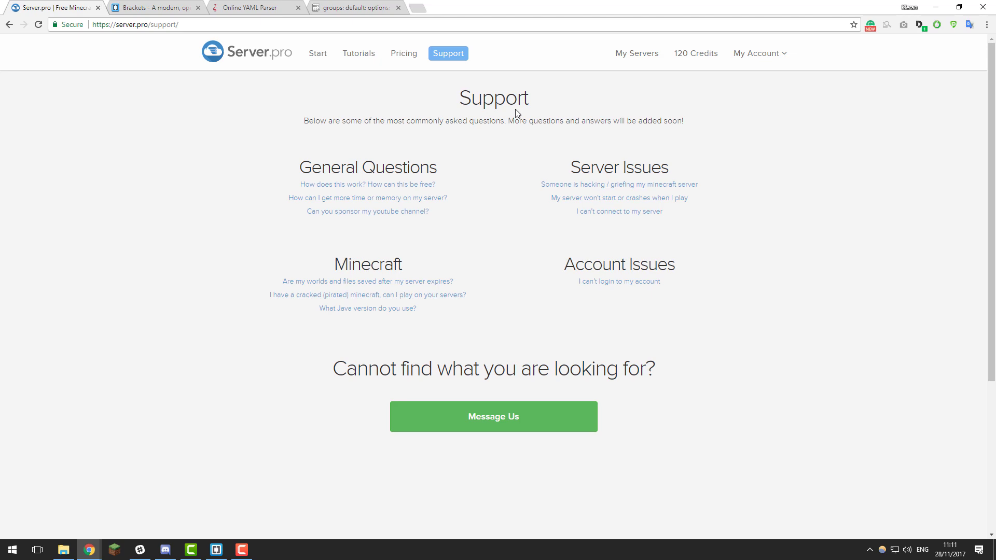